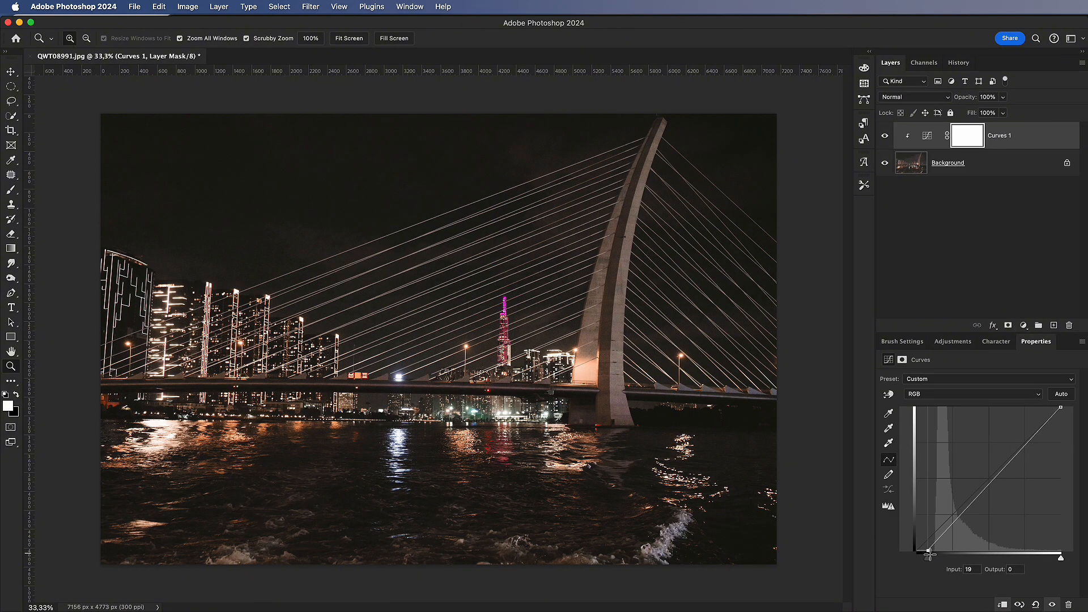
# Pull the black point right and white point to input 220, then compare by toggling visibility.
pyautogui.moveTo(916, 558); pyautogui.dragTo(930, 558)
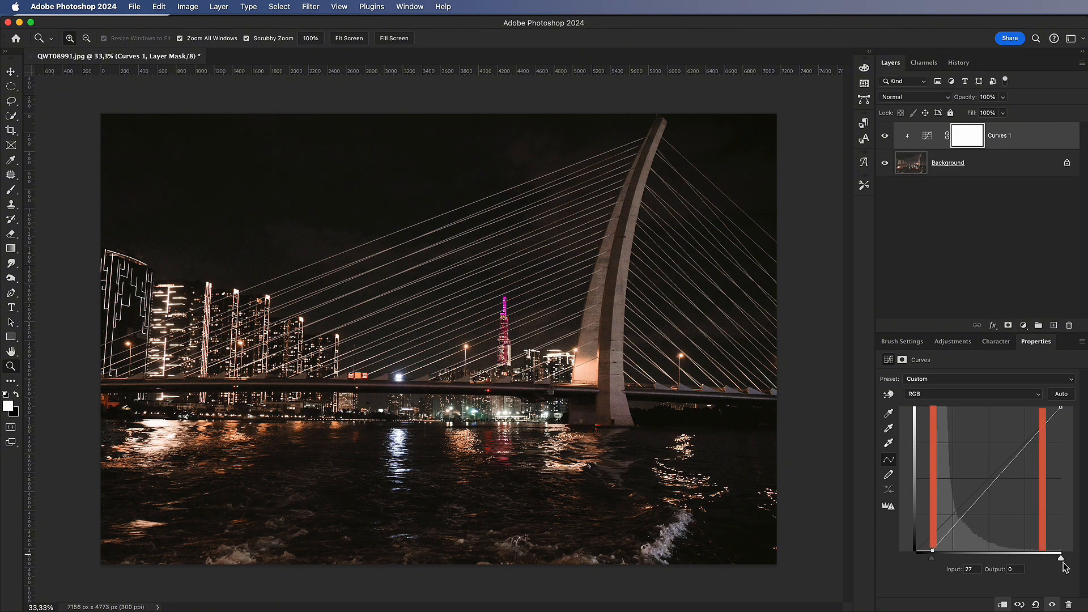
pyautogui.moveTo(1062, 558); pyautogui.dragTo(1041, 560)
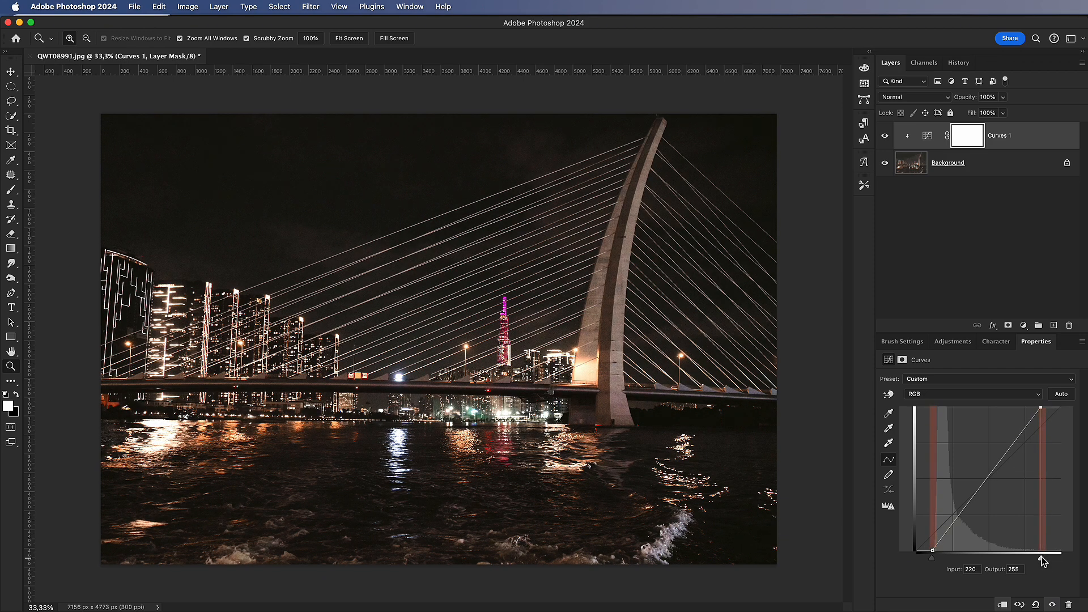
pyautogui.click(885, 136)
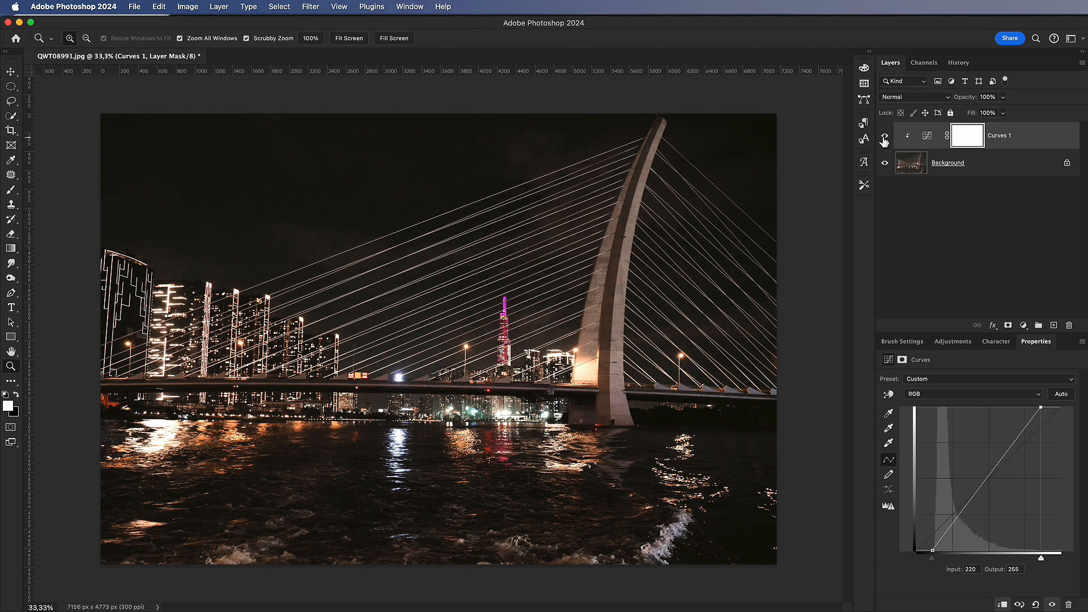
pyautogui.click(1024, 325)
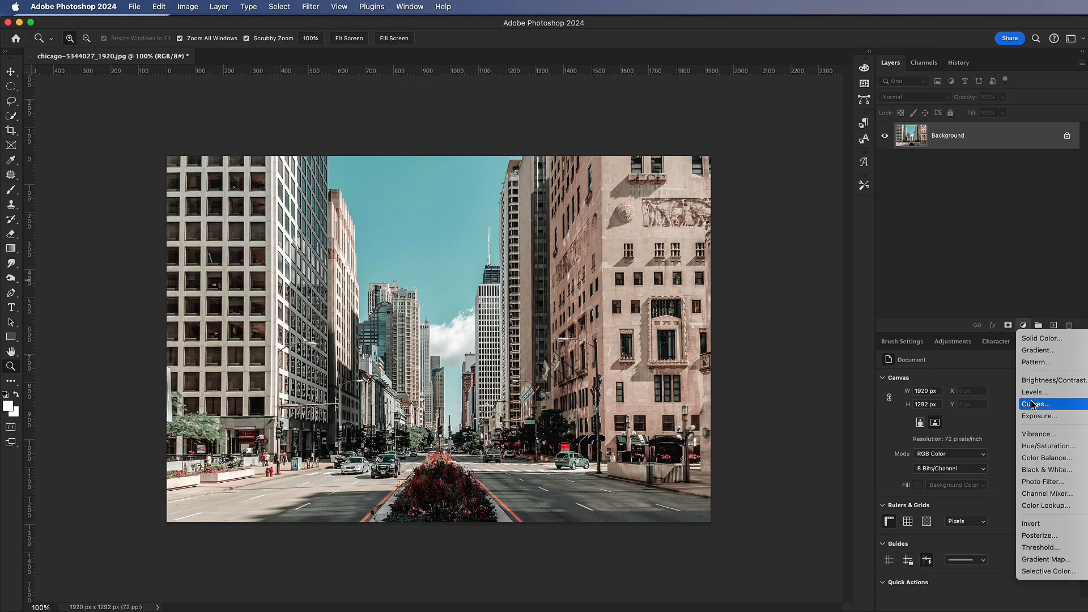
# Add a Curves layer to the Chicago photo and move its black point in to input 14.
pyautogui.click(1038, 404)
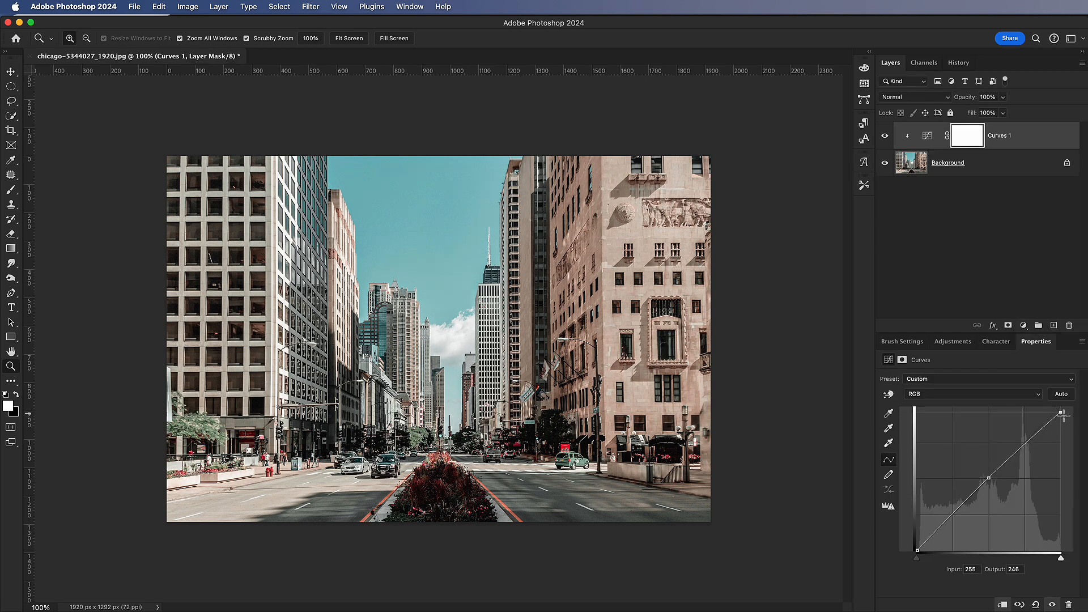
pyautogui.moveTo(1062, 413); pyautogui.dragTo(1062, 408)
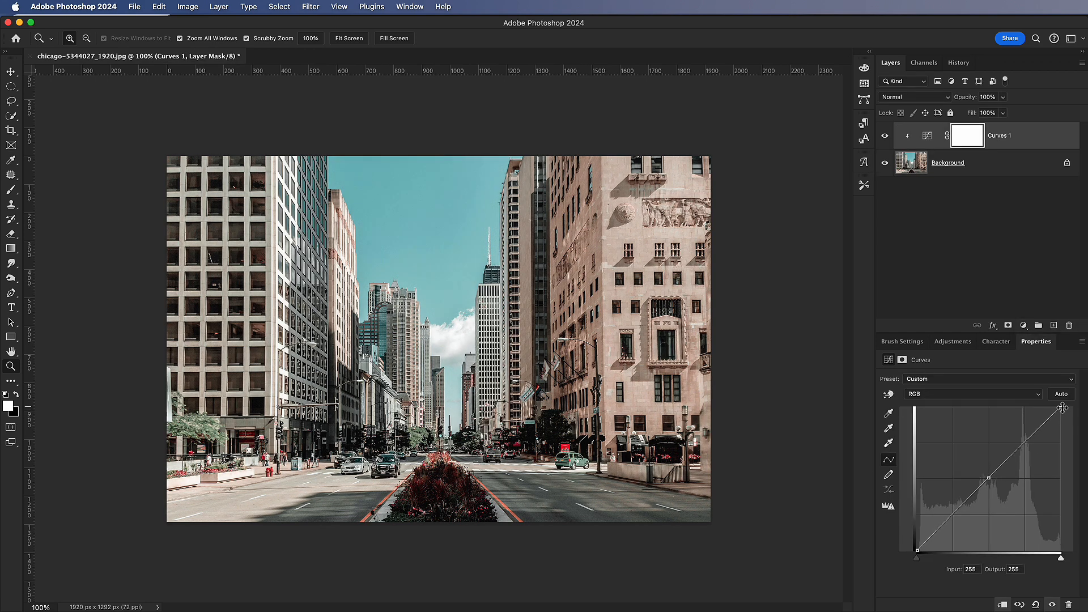
pyautogui.moveTo(1061, 407); pyautogui.dragTo(1053, 409)
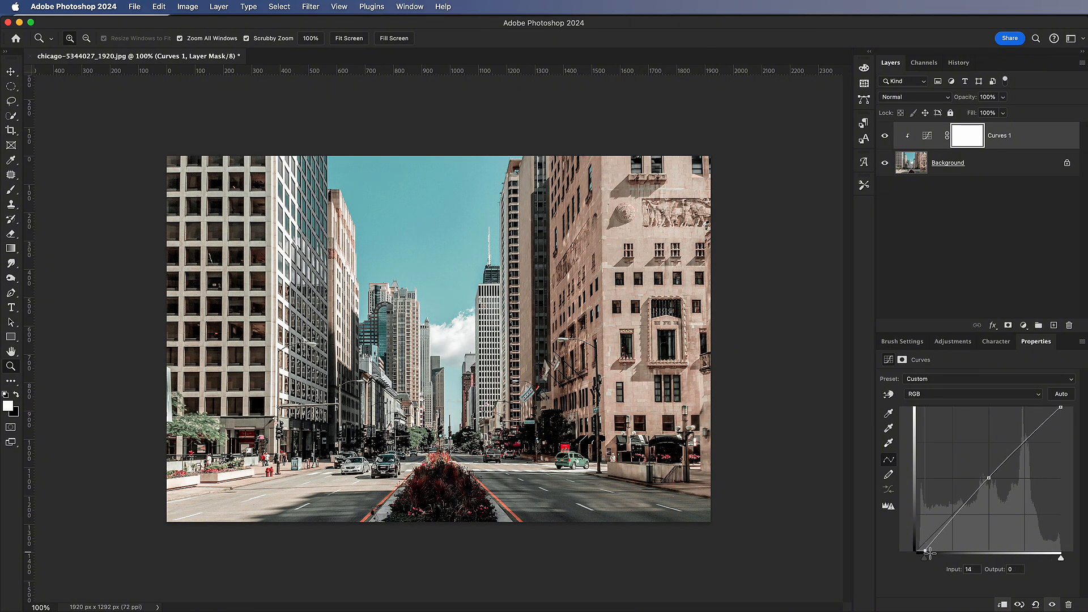
pyautogui.moveTo(938, 551); pyautogui.dragTo(937, 528)
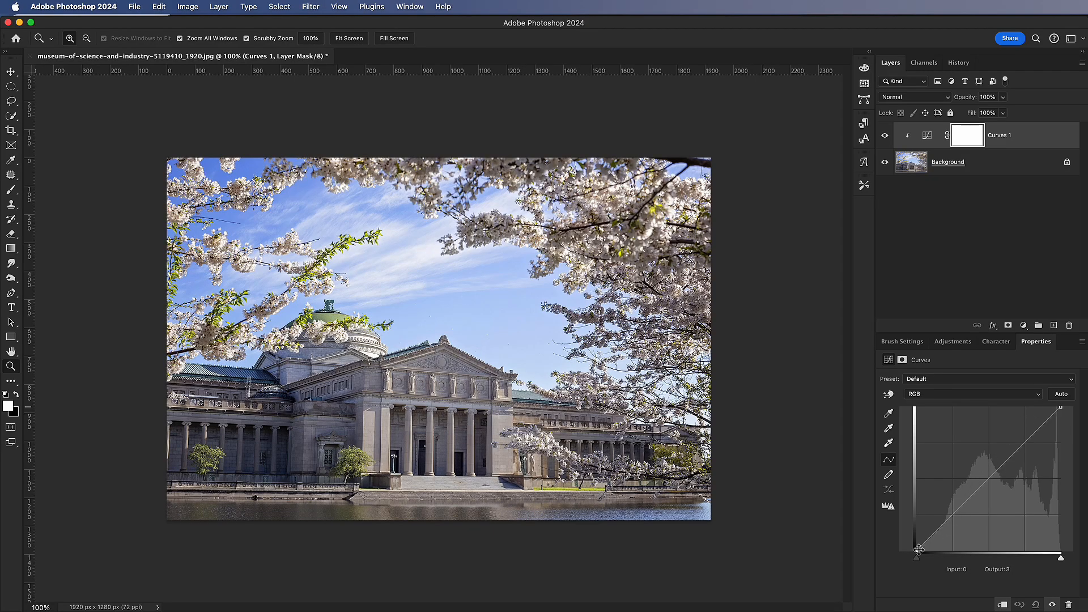
# Lift the black point, lower the white point and add a highlight point forming a gentle S-curve.
pyautogui.moveTo(918, 550); pyautogui.dragTo(918, 517)
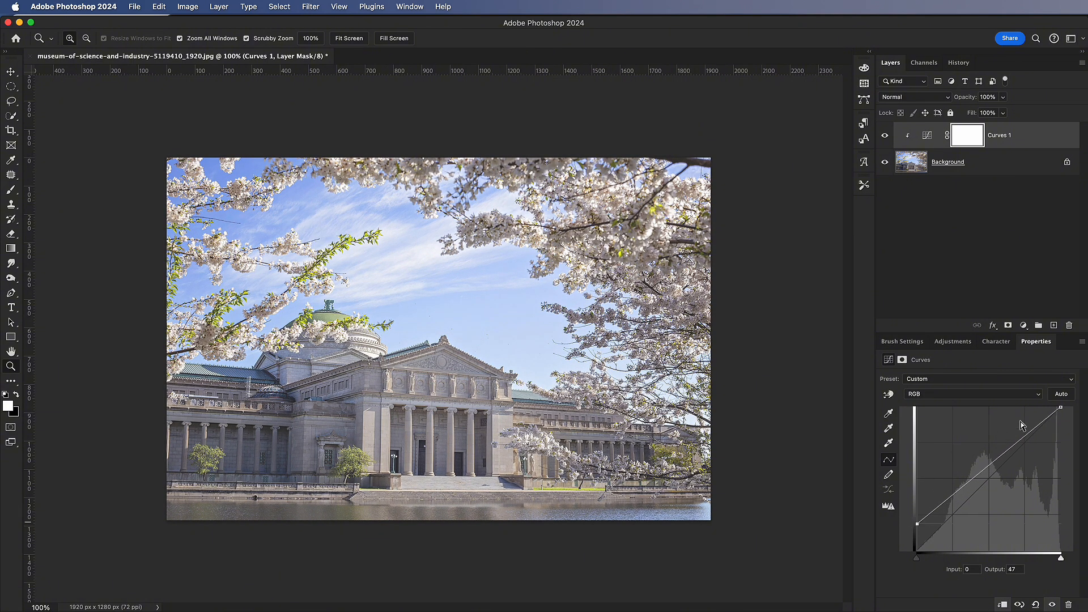
pyautogui.moveTo(1069, 420); pyautogui.dragTo(1069, 438)
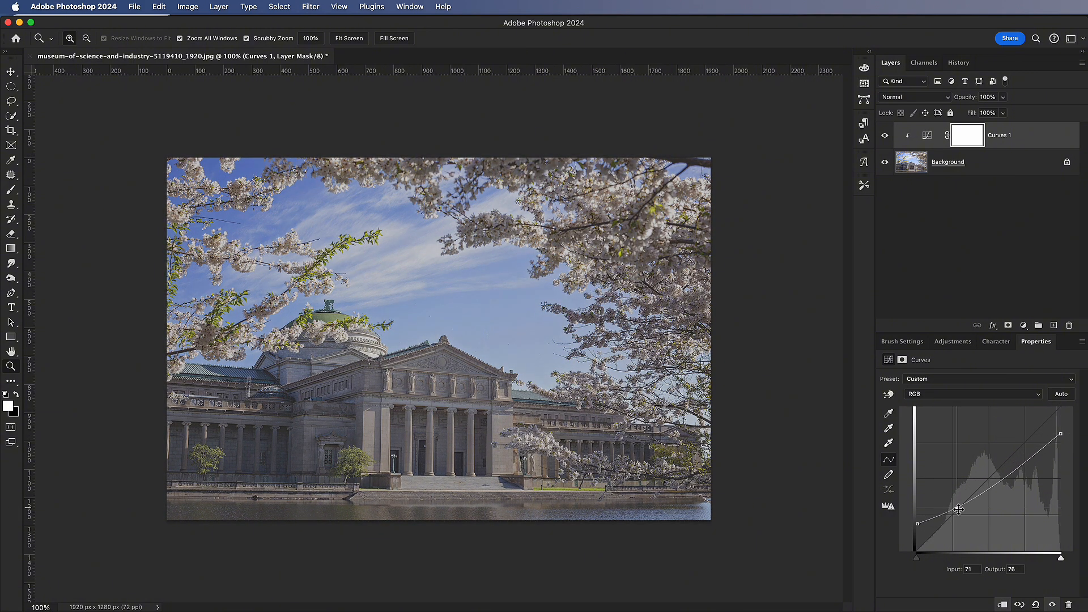
pyautogui.moveTo(958, 510); pyautogui.dragTo(1025, 448)
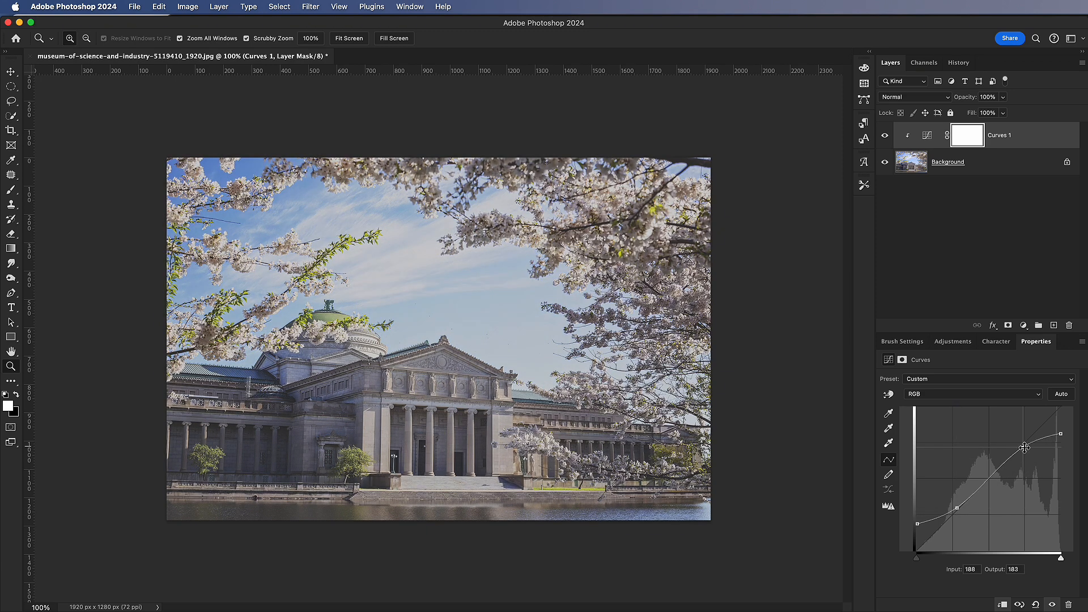
pyautogui.moveTo(1024, 448); pyautogui.dragTo(1028, 450)
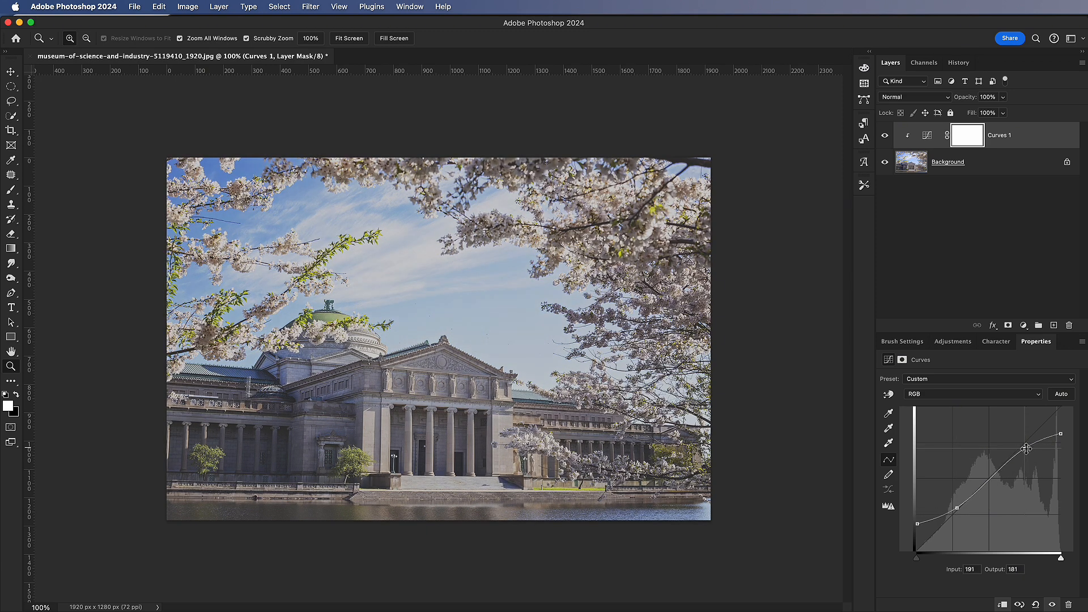
# Adjust the Red channel curve, then raise the Blue channel curve for a purple tint.
pyautogui.click(972, 393)
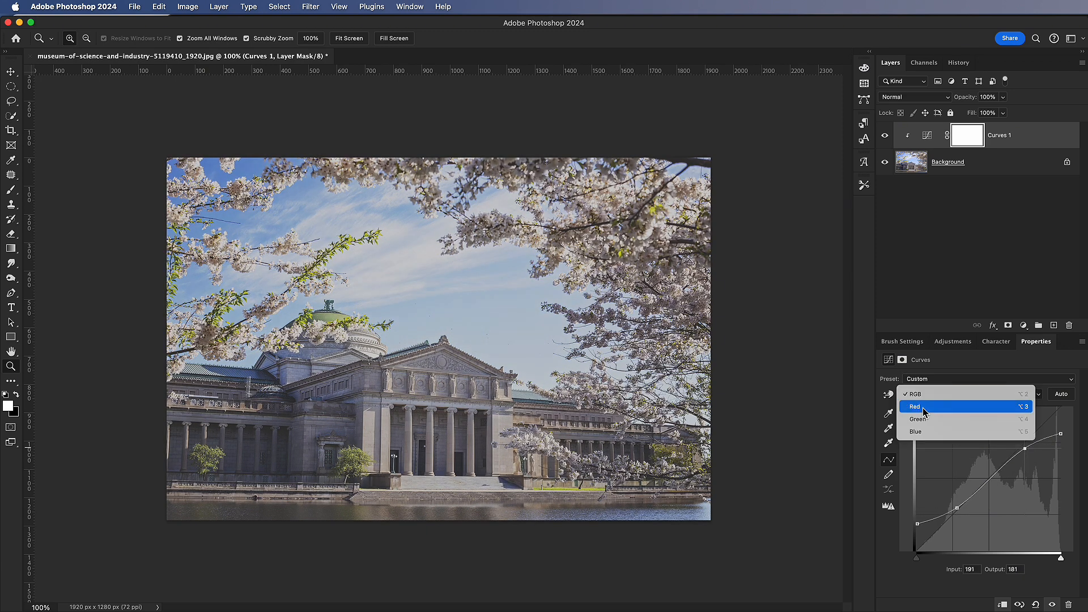
pyautogui.click(916, 406)
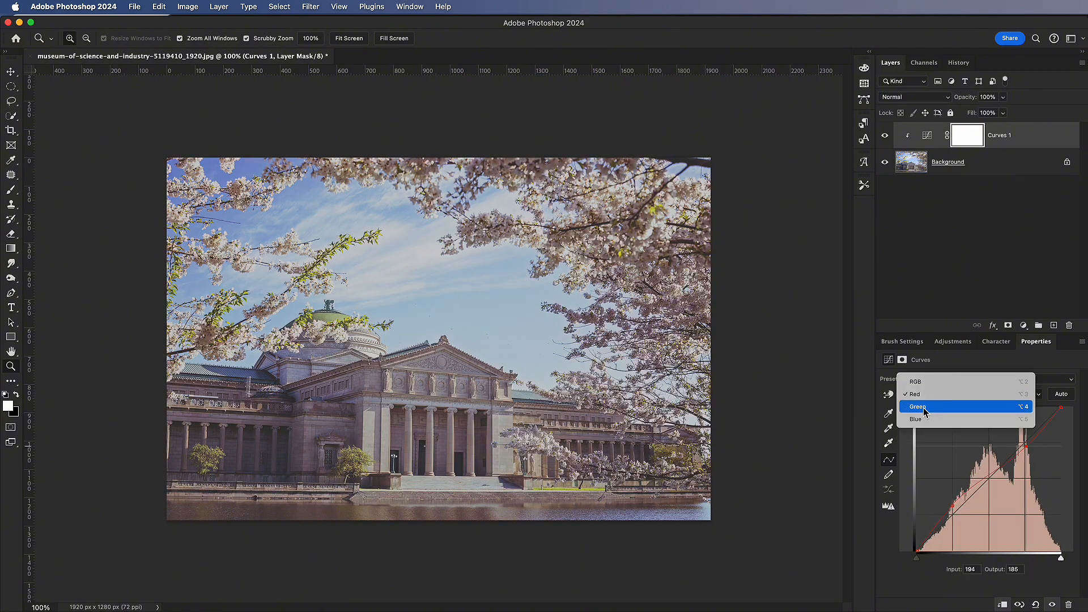
pyautogui.click(916, 418)
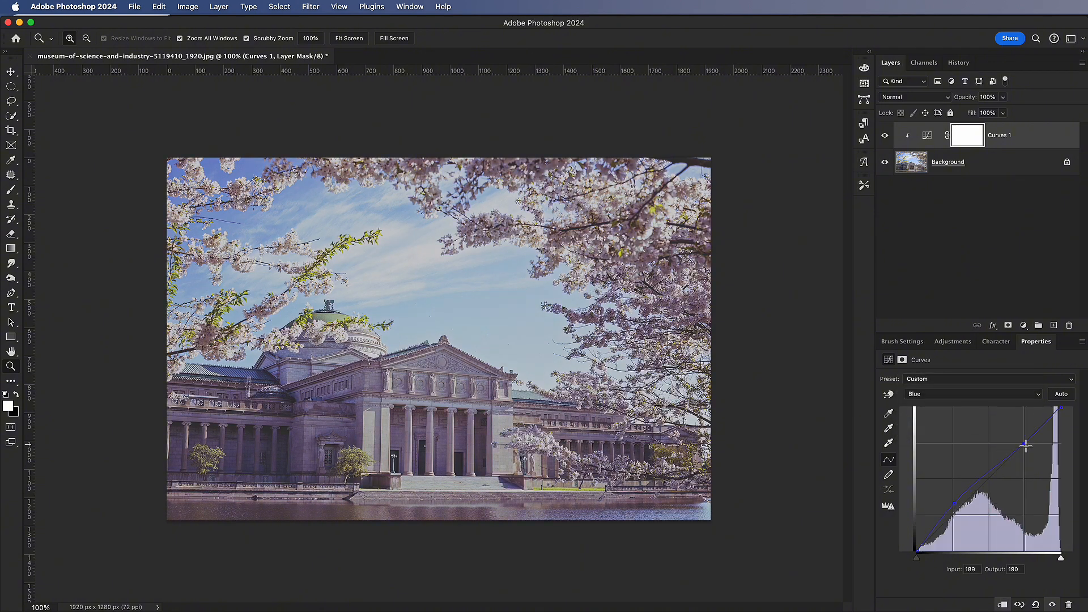
pyautogui.moveTo(1025, 444); pyautogui.dragTo(1031, 449)
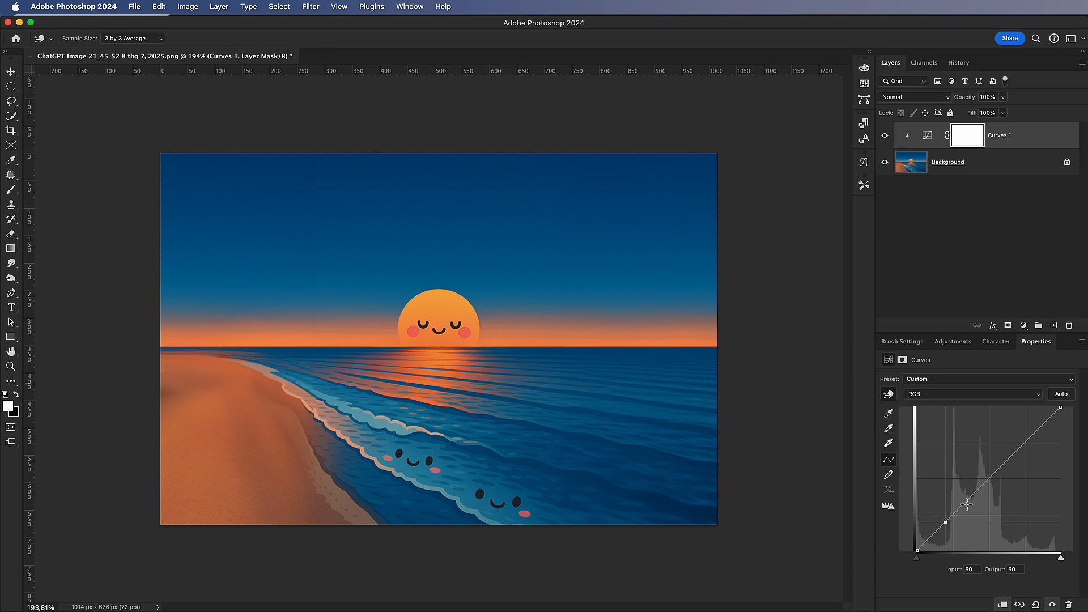
# Add midtone and upper points to the RGB curve, settling the midtone just below the diagonal.
pyautogui.moveTo(966, 505); pyautogui.dragTo(991, 478)
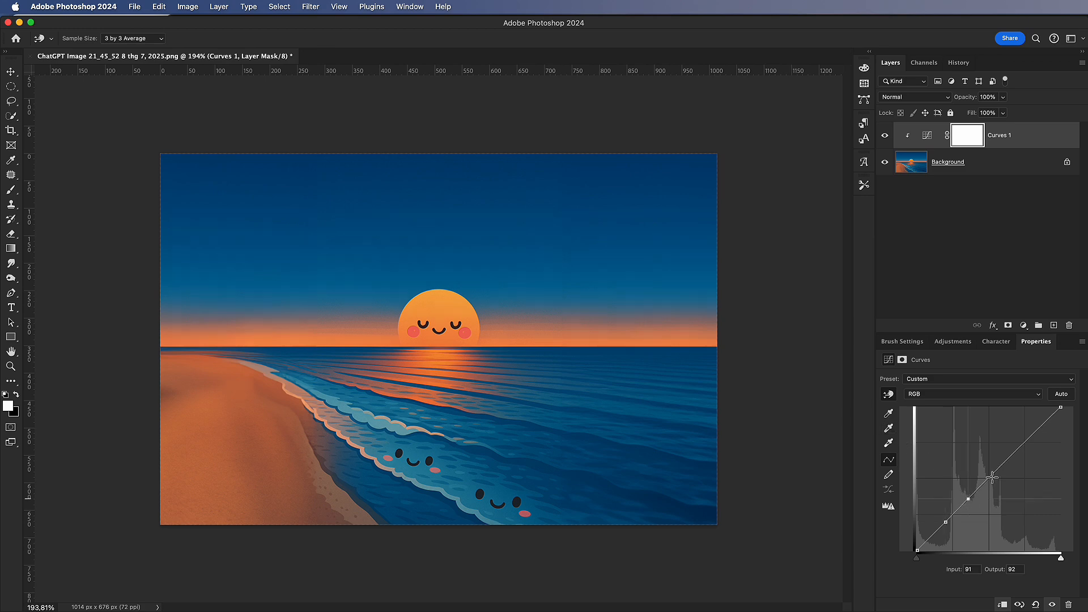
pyautogui.moveTo(985, 479); pyautogui.dragTo(1020, 444)
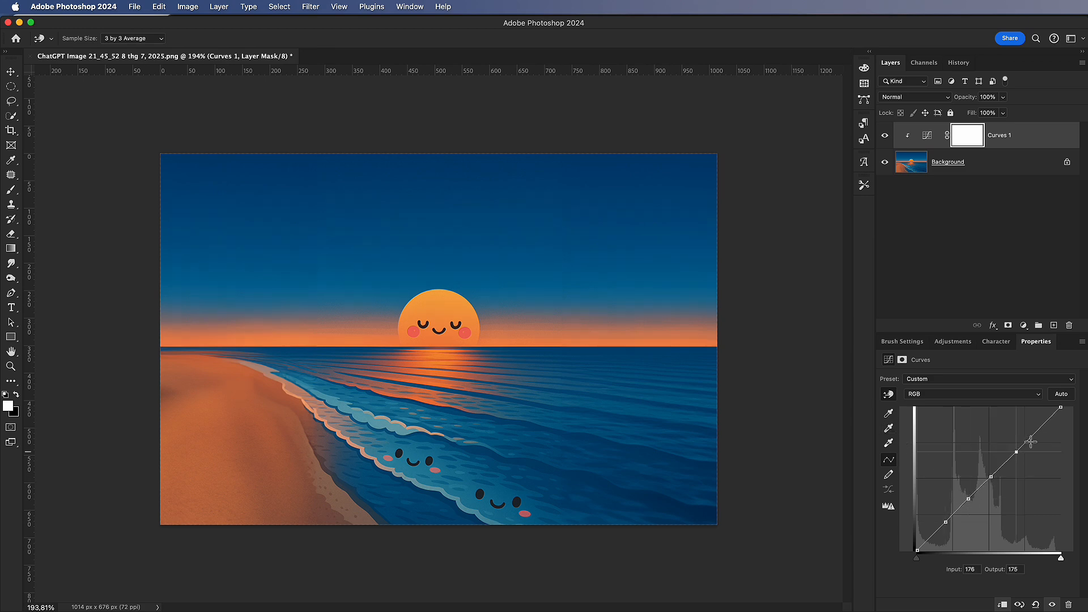
pyautogui.moveTo(1007, 447); pyautogui.dragTo(973, 503)
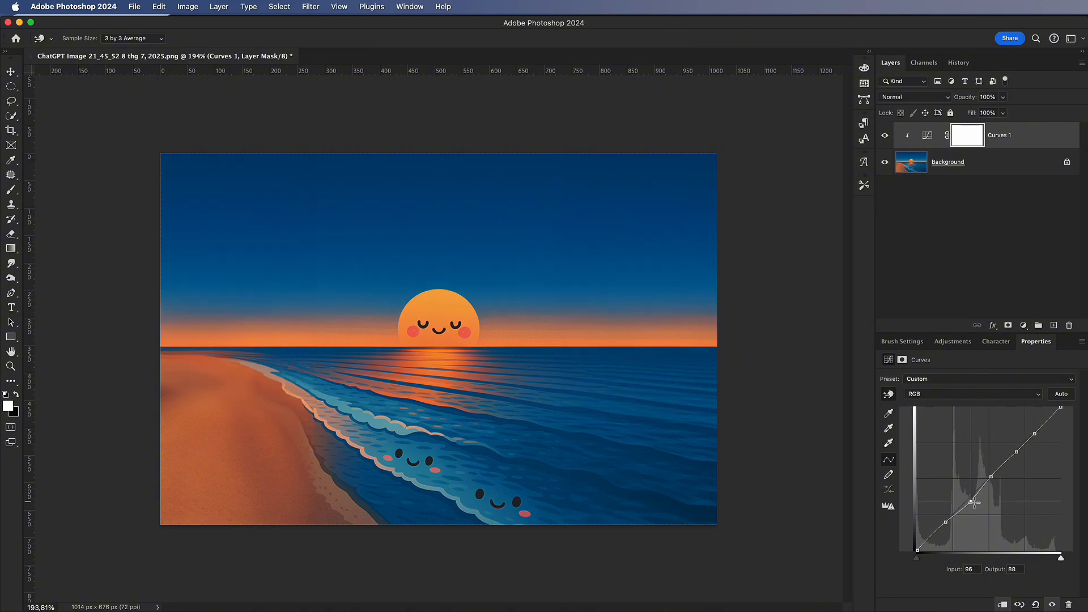
pyautogui.moveTo(974, 504); pyautogui.dragTo(974, 496)
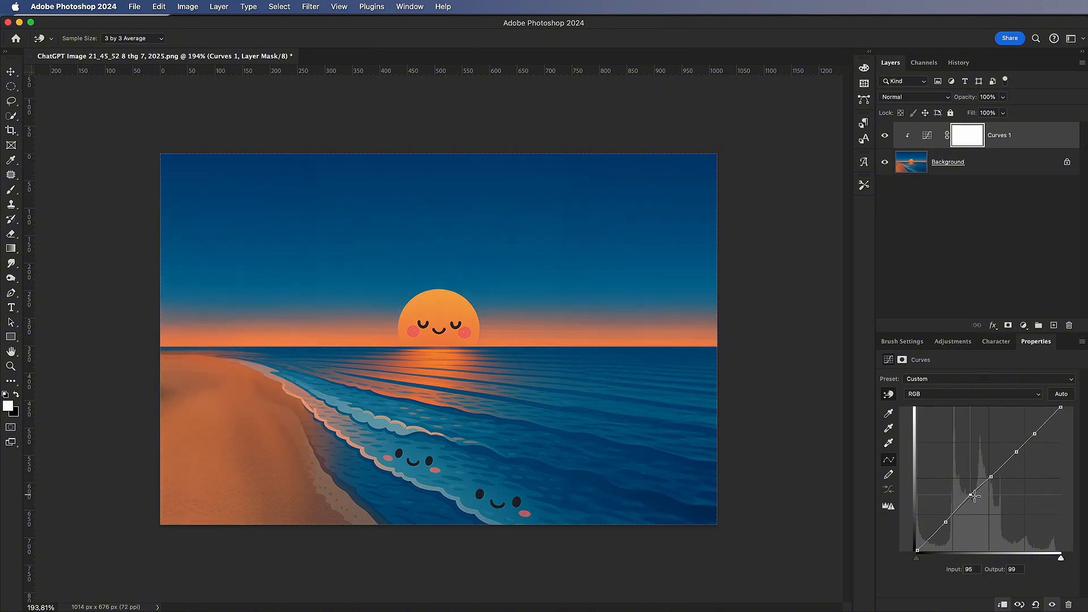
pyautogui.moveTo(975, 496); pyautogui.dragTo(975, 498)
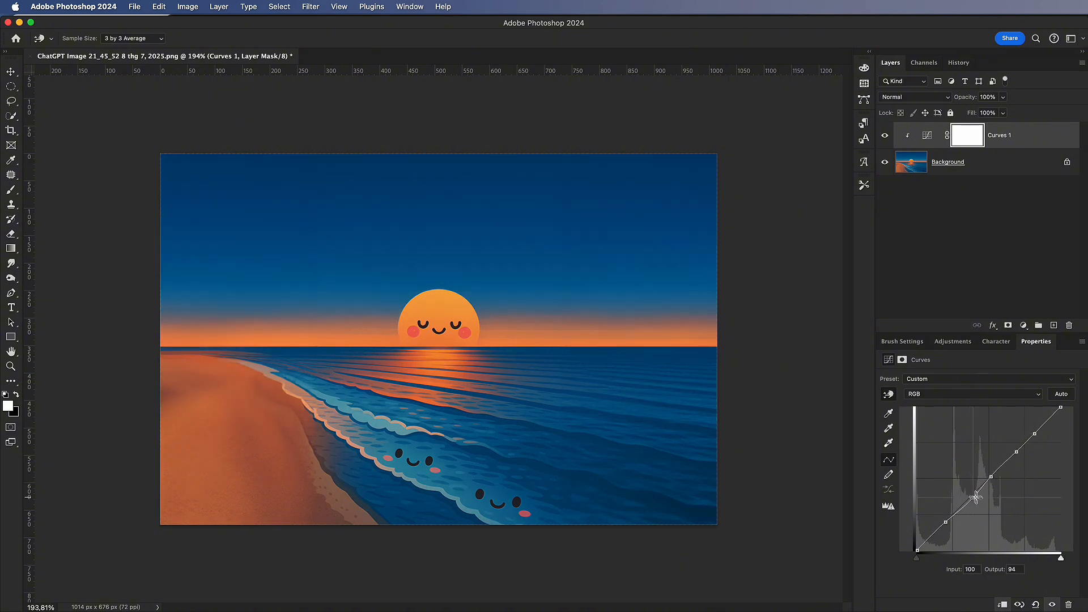
# Switch to the Blue channel and nudge its midtone point slightly off the diagonal.
pyautogui.click(972, 394)
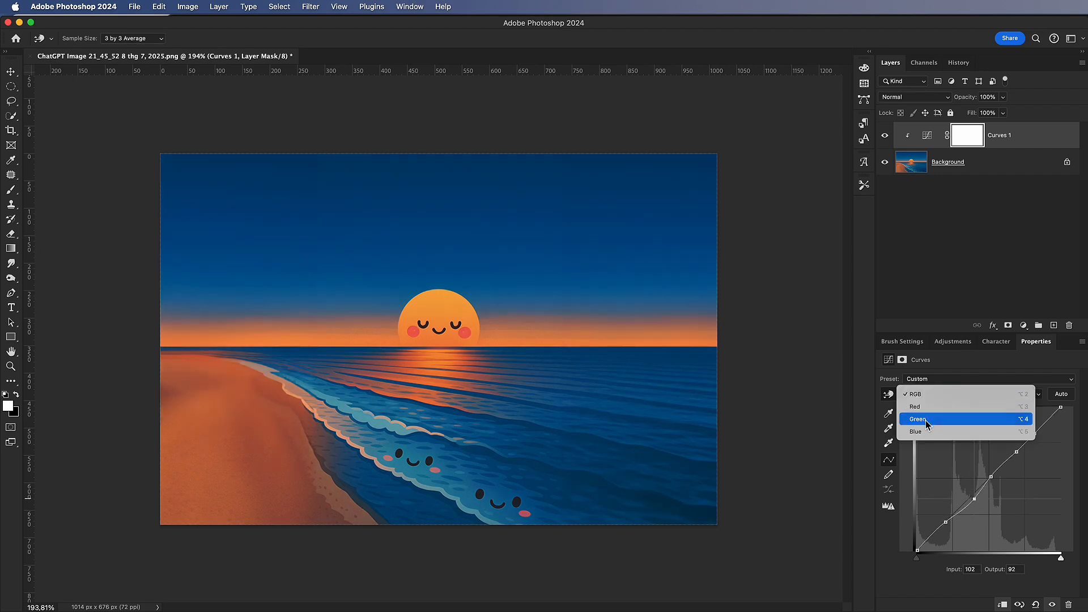
pyautogui.click(915, 432)
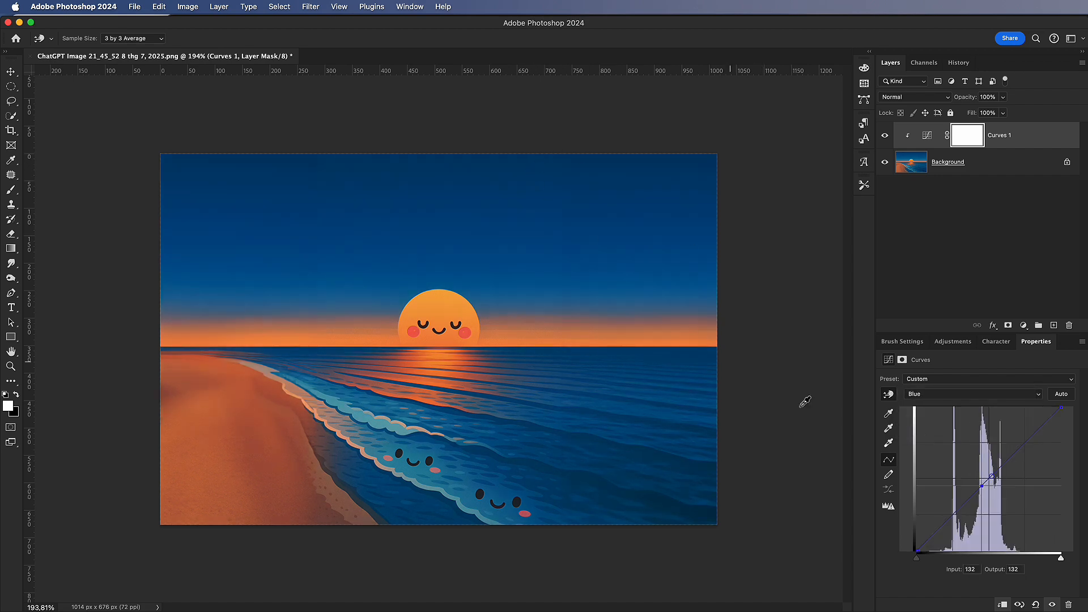
pyautogui.moveTo(1010, 476); pyautogui.dragTo(995, 474)
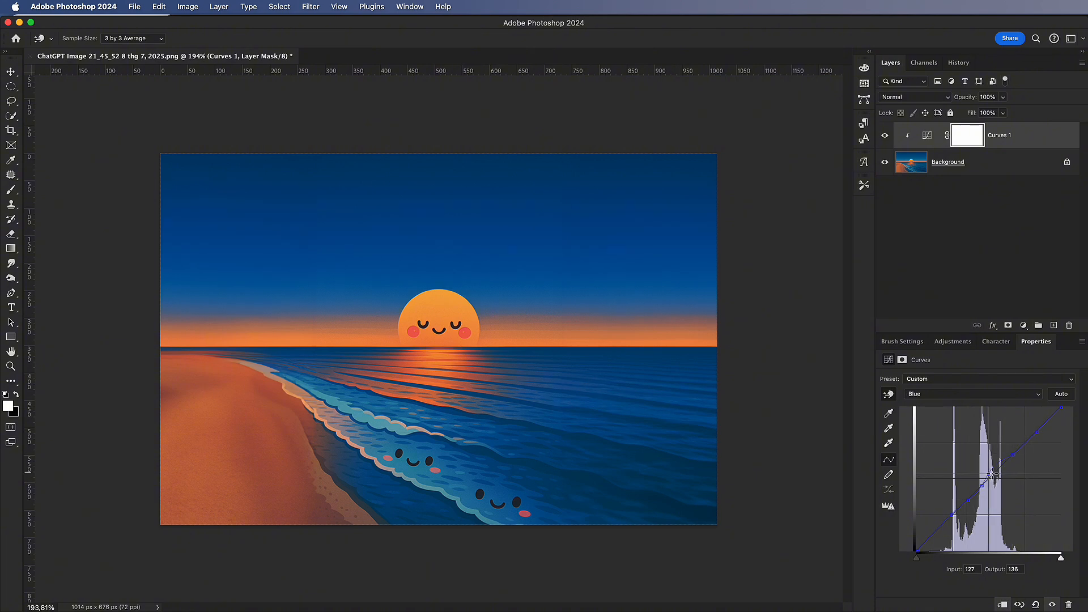
pyautogui.moveTo(991, 474); pyautogui.dragTo(993, 478)
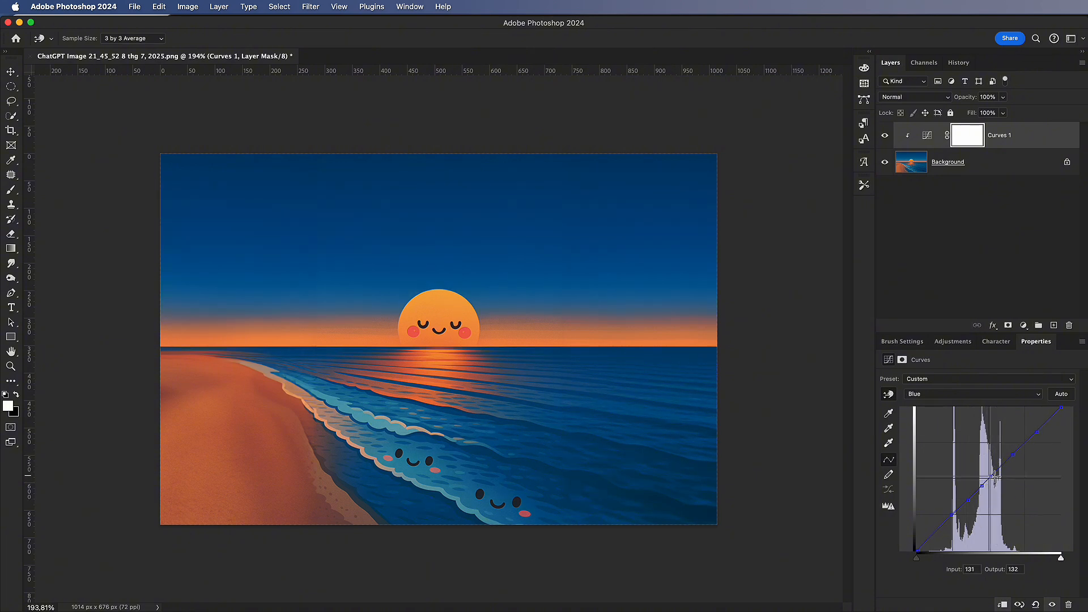
pyautogui.click(1023, 325)
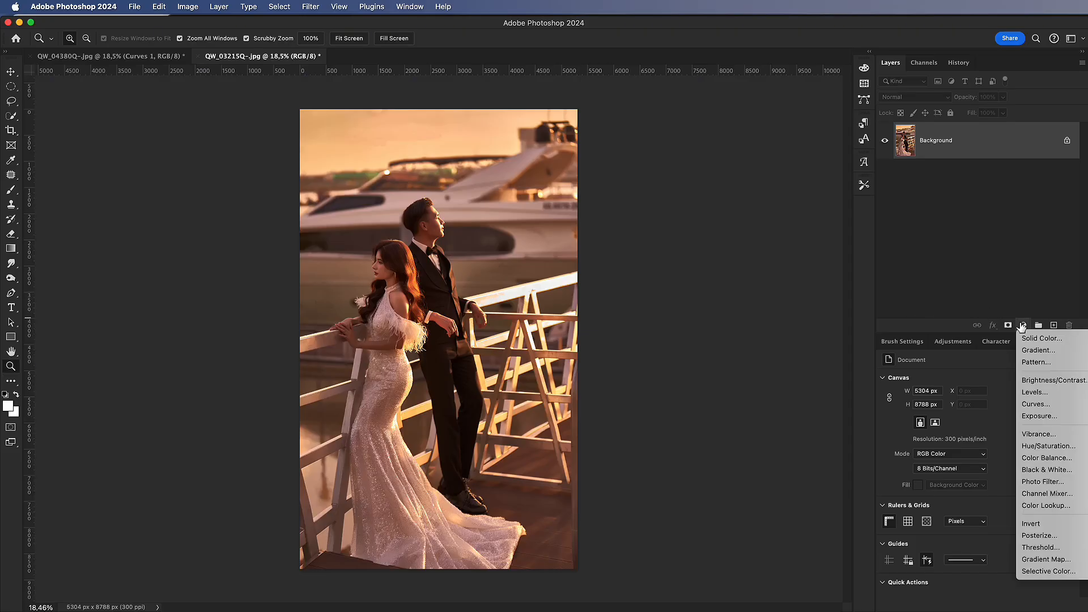
# Add a Curves layer flattened to output 131 mid grey and blend it as Soft Light.
pyautogui.click(1037, 404)
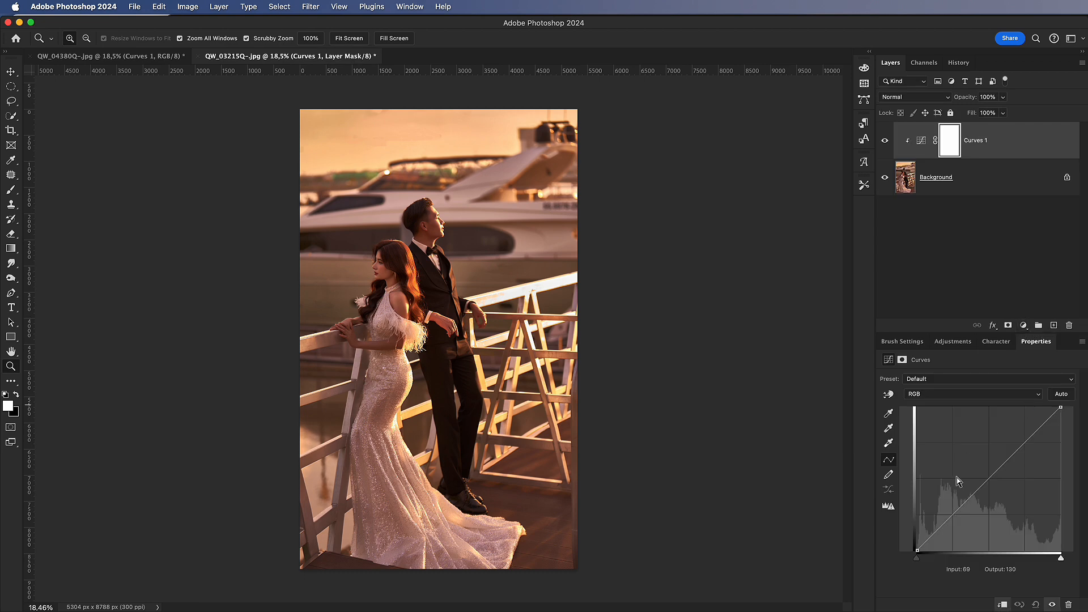
pyautogui.moveTo(916, 541); pyautogui.dragTo(916, 478)
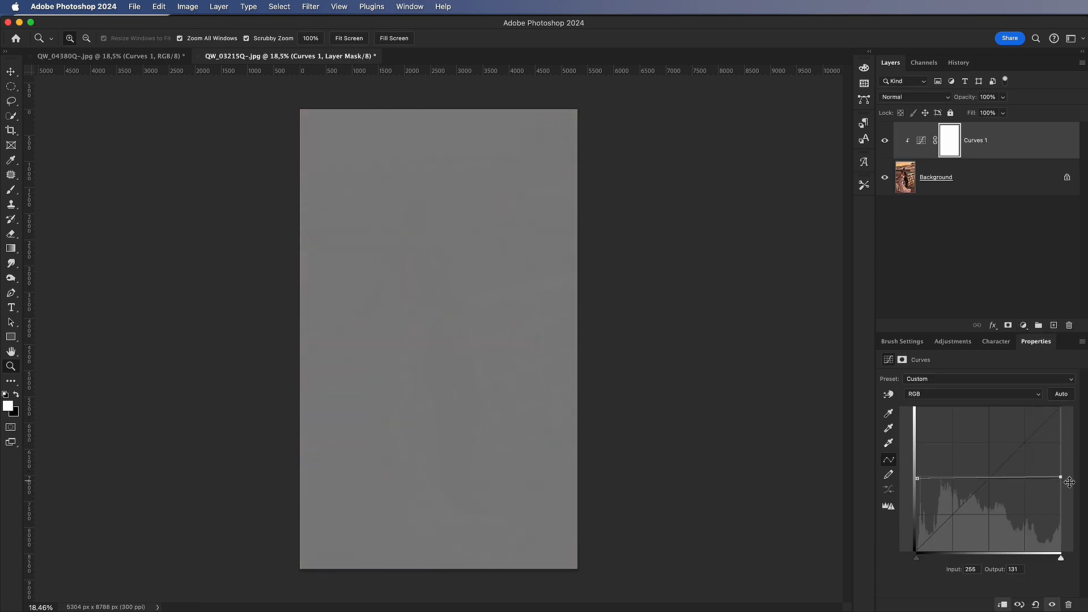
pyautogui.click(915, 97)
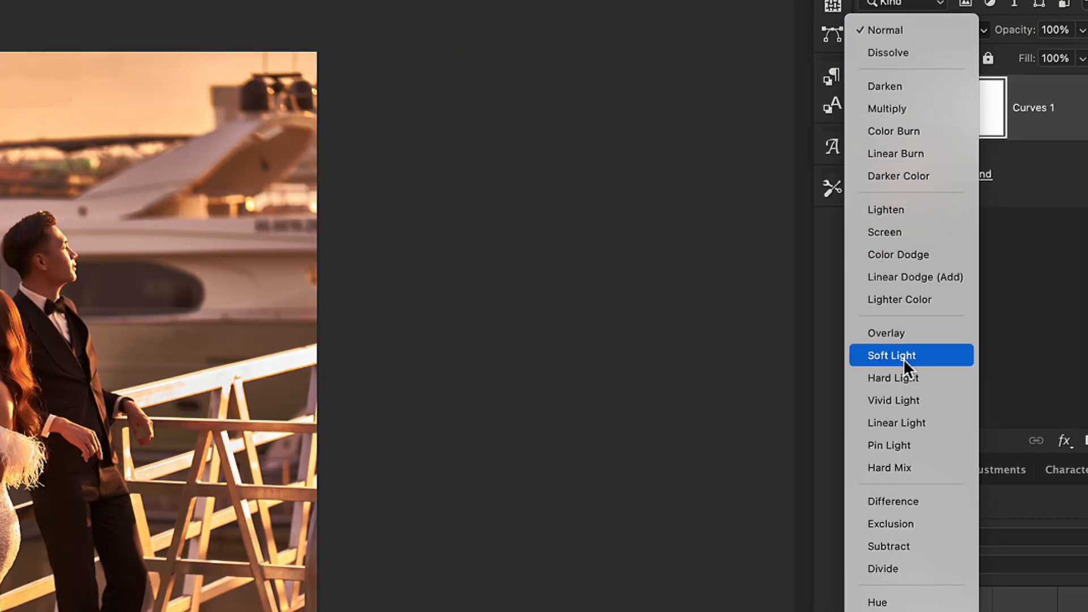
pyautogui.click(892, 354)
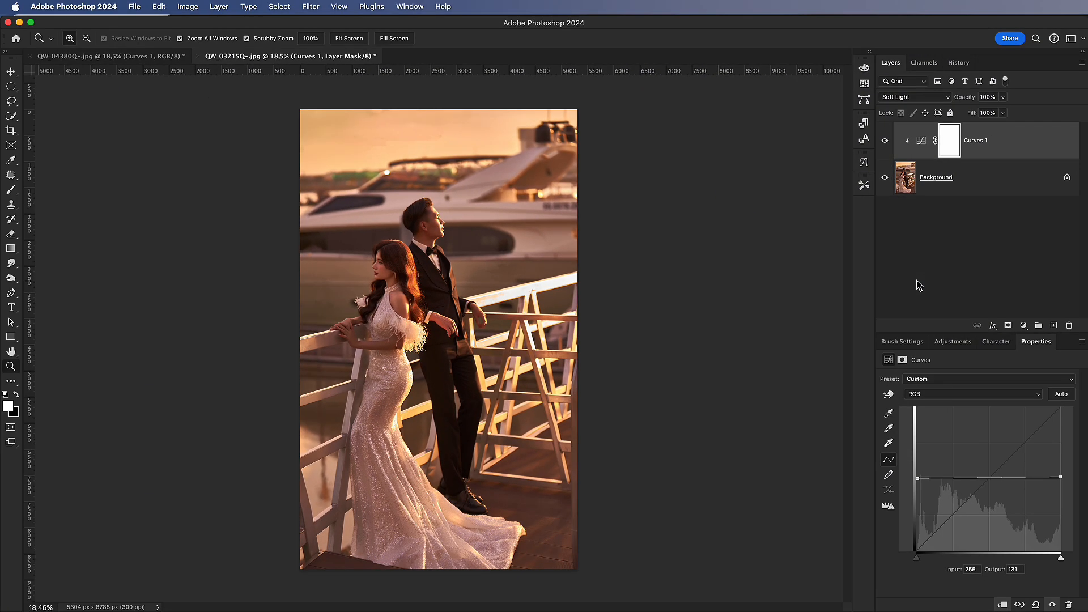
# Add shadow and midtone points lifting the flat Soft Light curve into a rising arch.
pyautogui.moveTo(1055, 478); pyautogui.dragTo(991, 485)
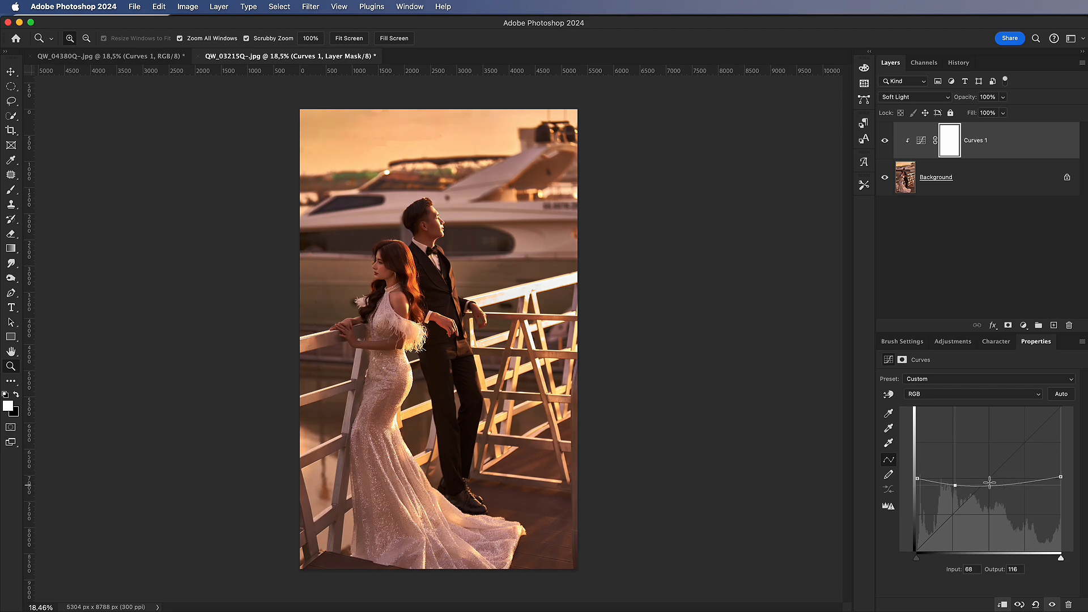
pyautogui.moveTo(992, 483); pyautogui.dragTo(1022, 460)
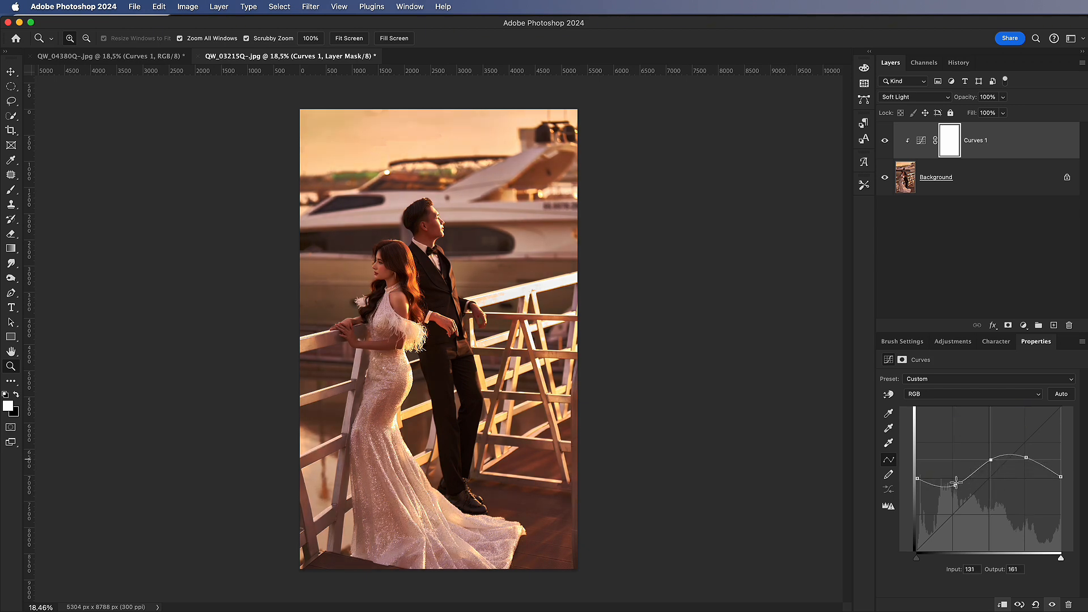
pyautogui.moveTo(973, 463); pyautogui.dragTo(1027, 446)
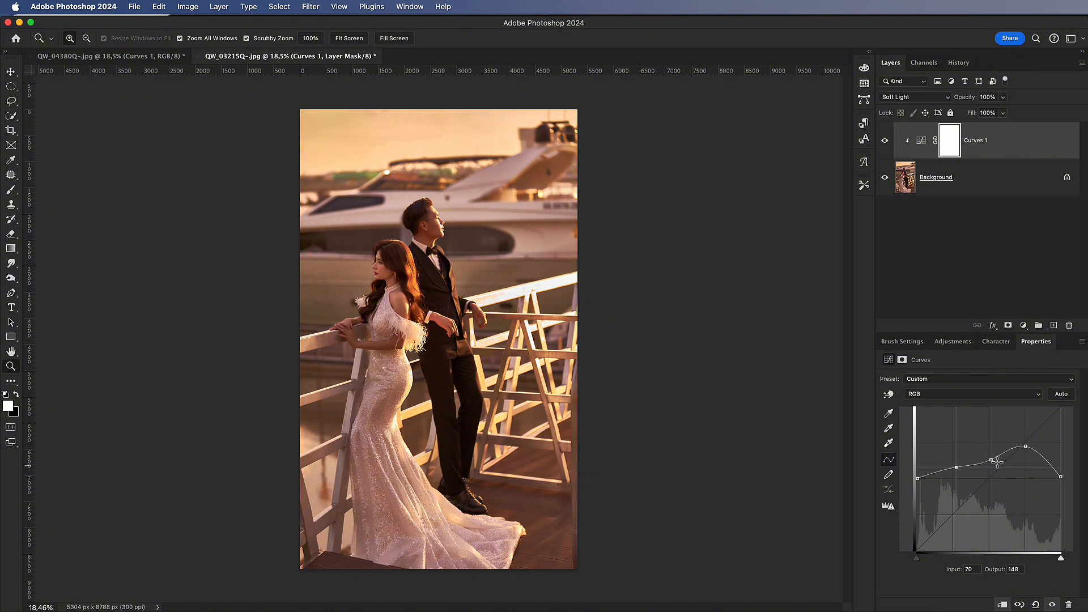
pyautogui.moveTo(996, 464); pyautogui.dragTo(962, 455)
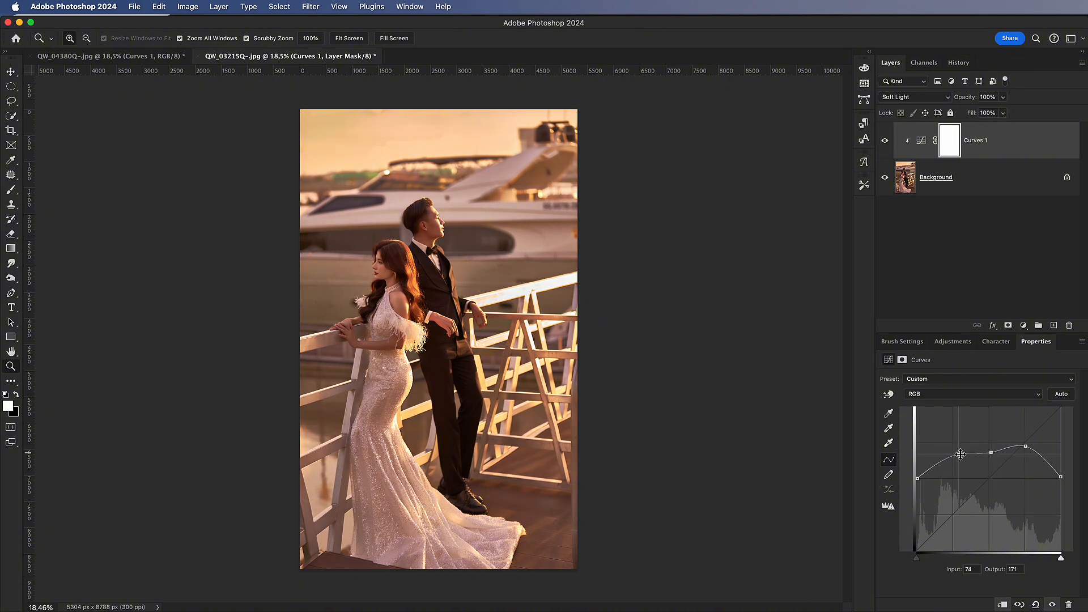
pyautogui.moveTo(963, 453); pyautogui.dragTo(962, 457)
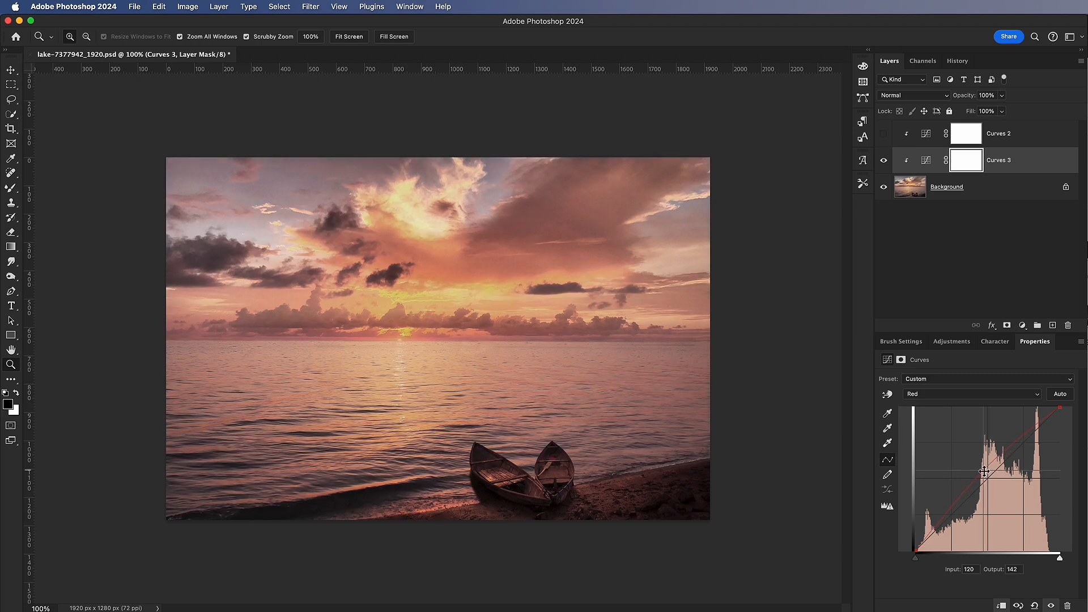
# Raise the Red channel midpoint of Curves 3 to input 120, output 142.
pyautogui.moveTo(981, 472); pyautogui.dragTo(982, 469)
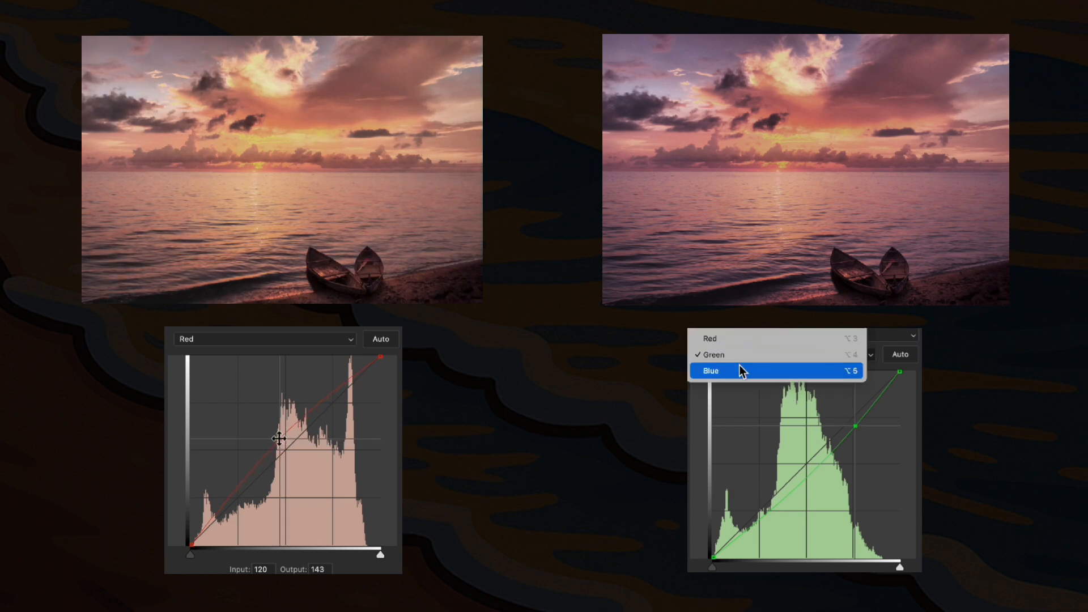
# Set the second Curves panel's channel to Blue for comparison with the Red curve.
pyautogui.click(710, 370)
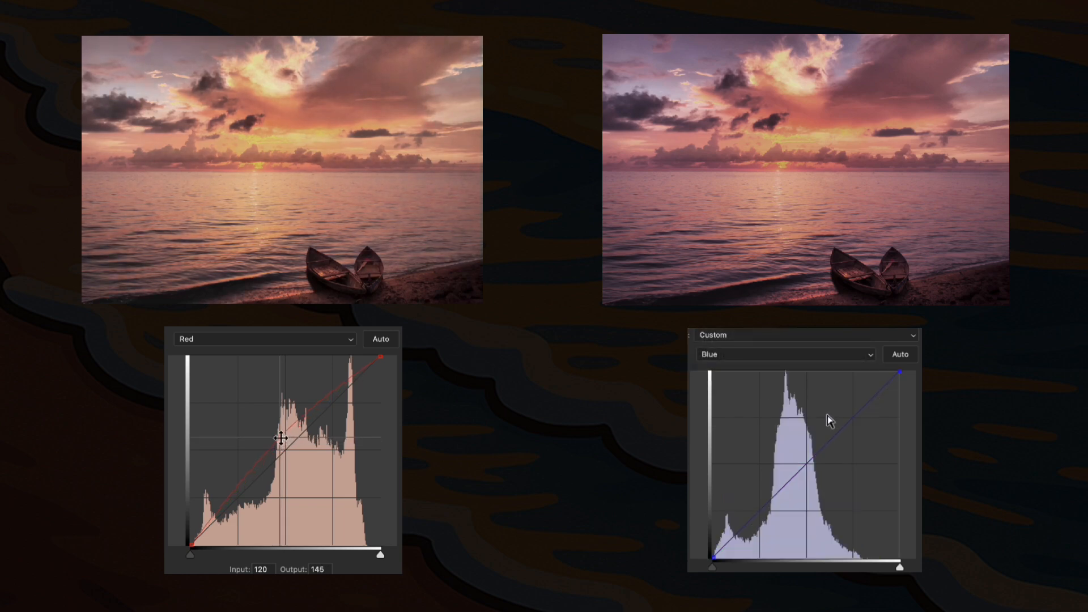